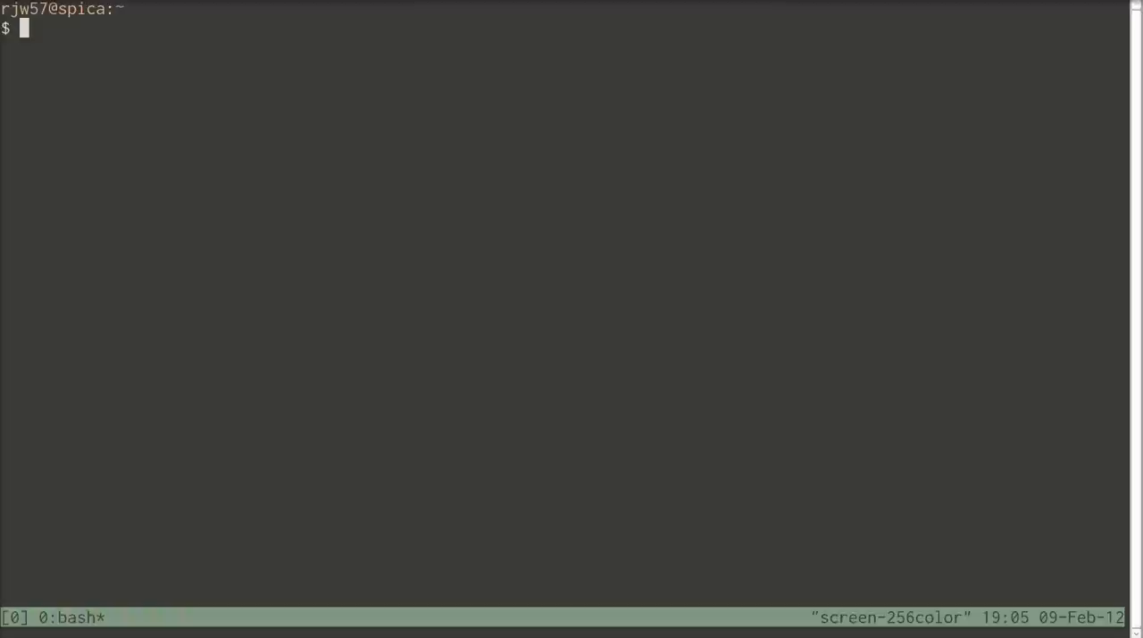
Launch yt from the shell, listing the ten most viewed videos by relevance.
{"action": "type", "text": "y"}
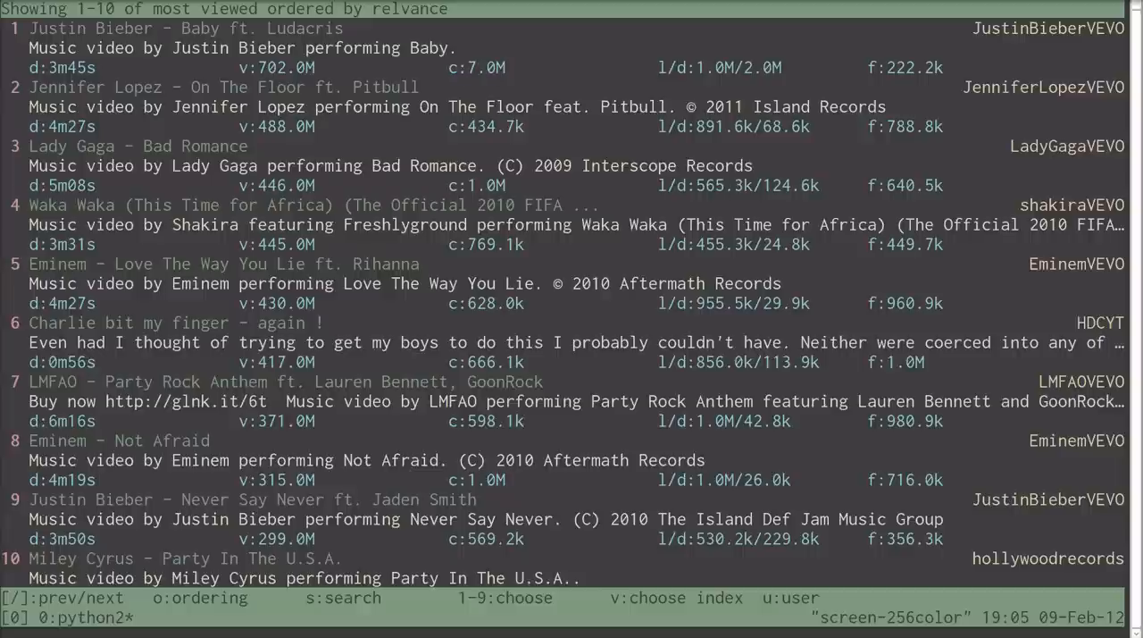
{"action": "left_click", "coordinate": [275, 68]}
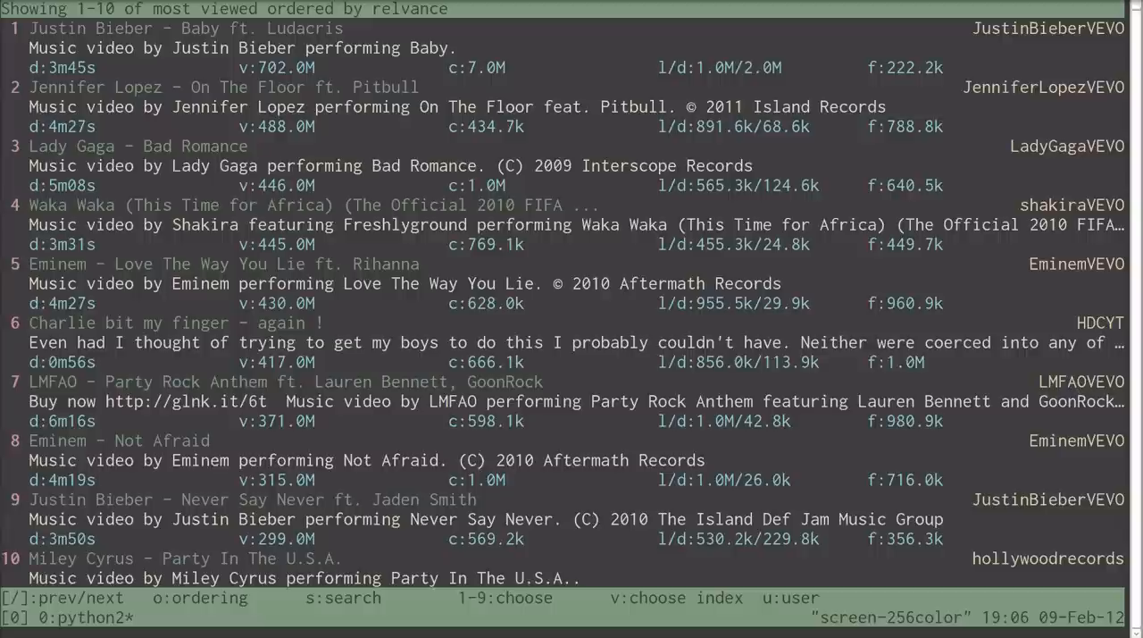
Reorder the most viewed videos by rating via the ordering choices.
{"action": "key", "text": "o"}
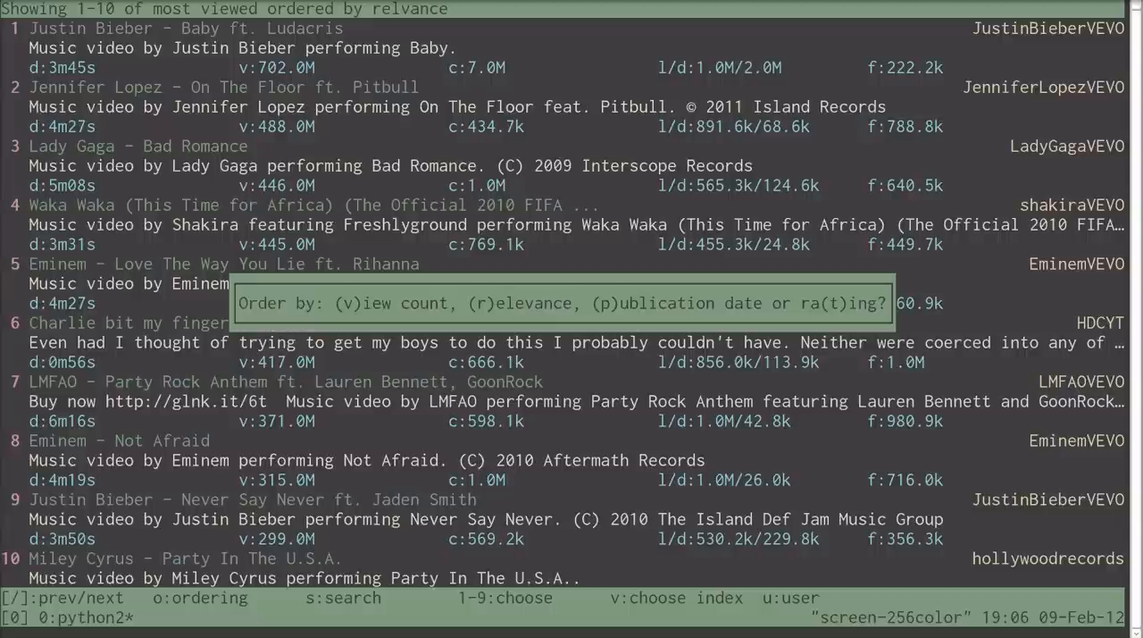
{"action": "key", "text": "t"}
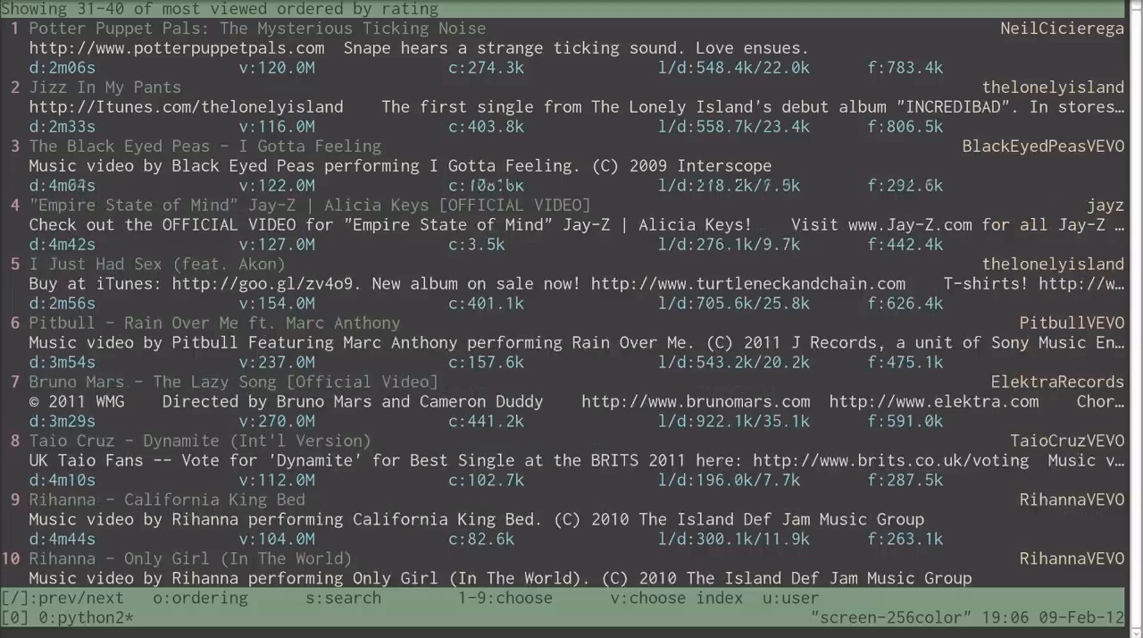
Page forward through the rating-ordered results to 41–50 and beyond.
{"action": "key", "text": "["}
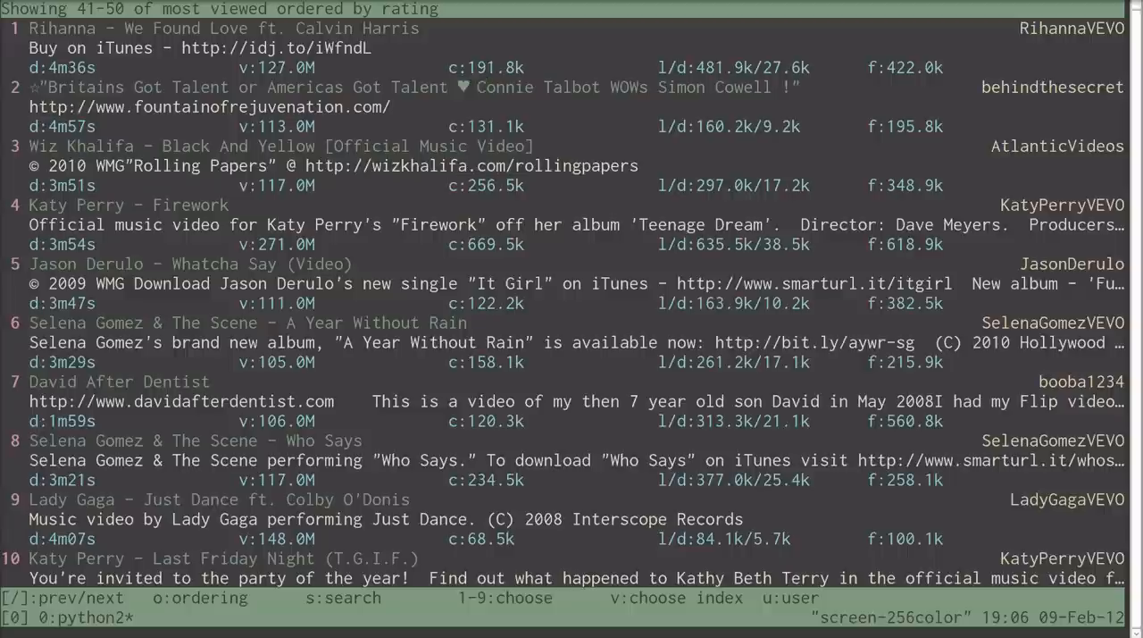
{"action": "key", "text": "["}
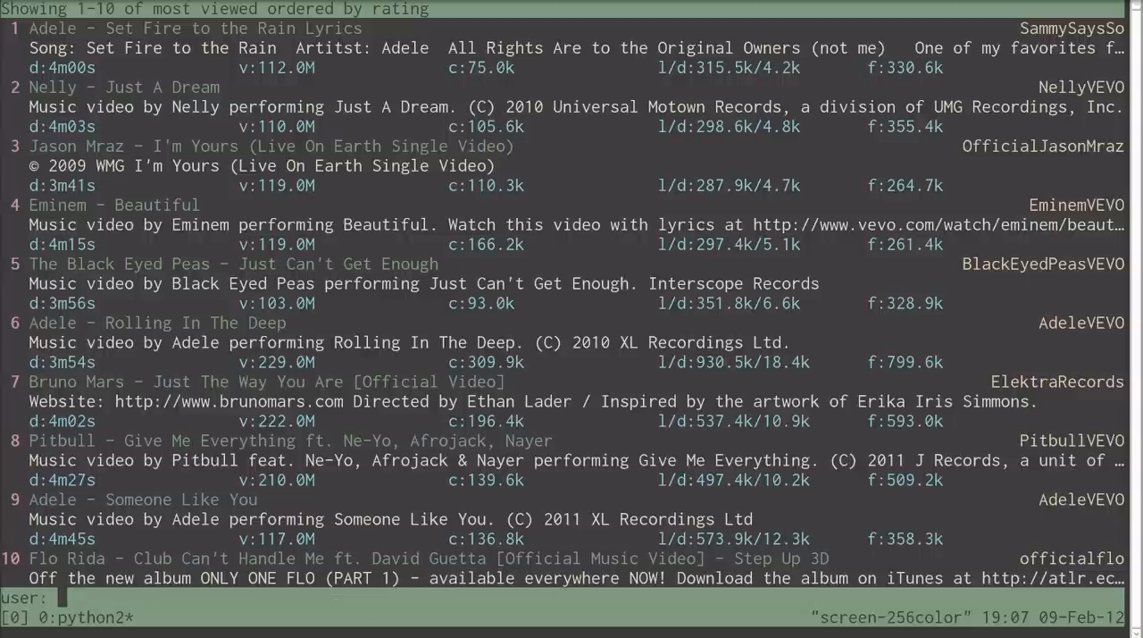
{"action": "type", "text": "richwareh"}
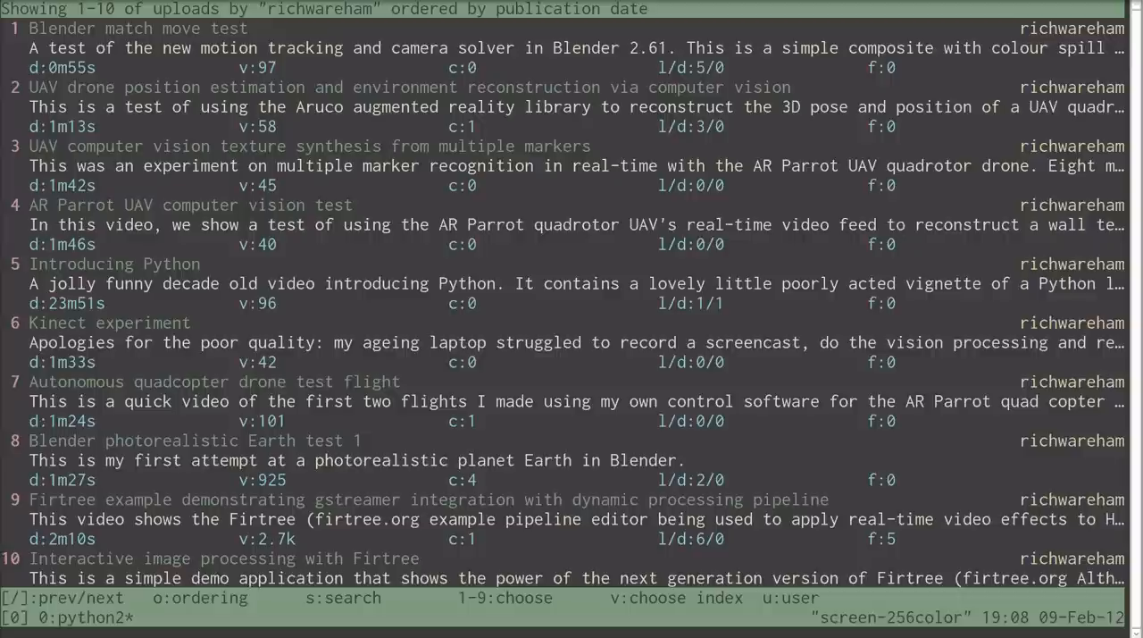
Sort richwareham's uploads by view count and bring up the search prompt.
{"action": "key", "text": "o"}
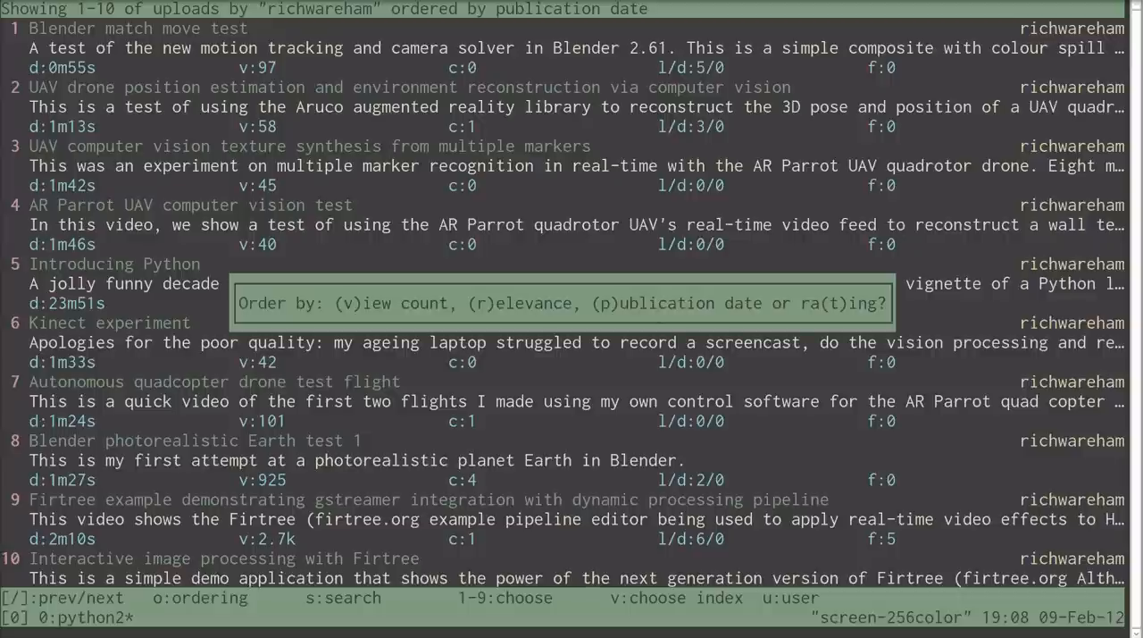
{"action": "key", "text": "v"}
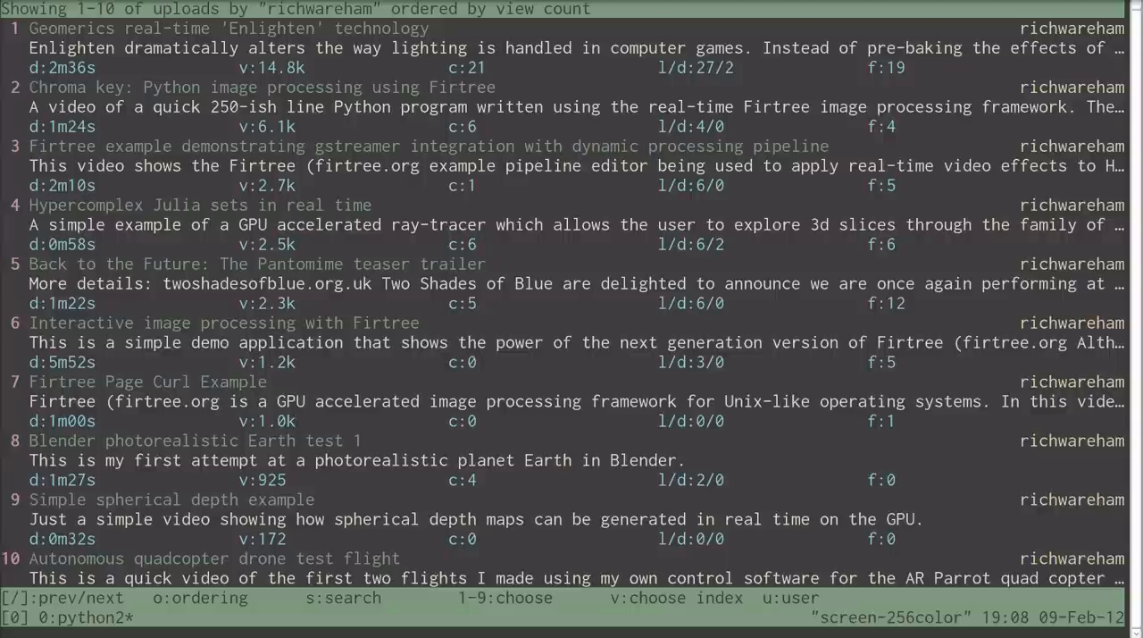
{"action": "key", "text": "s"}
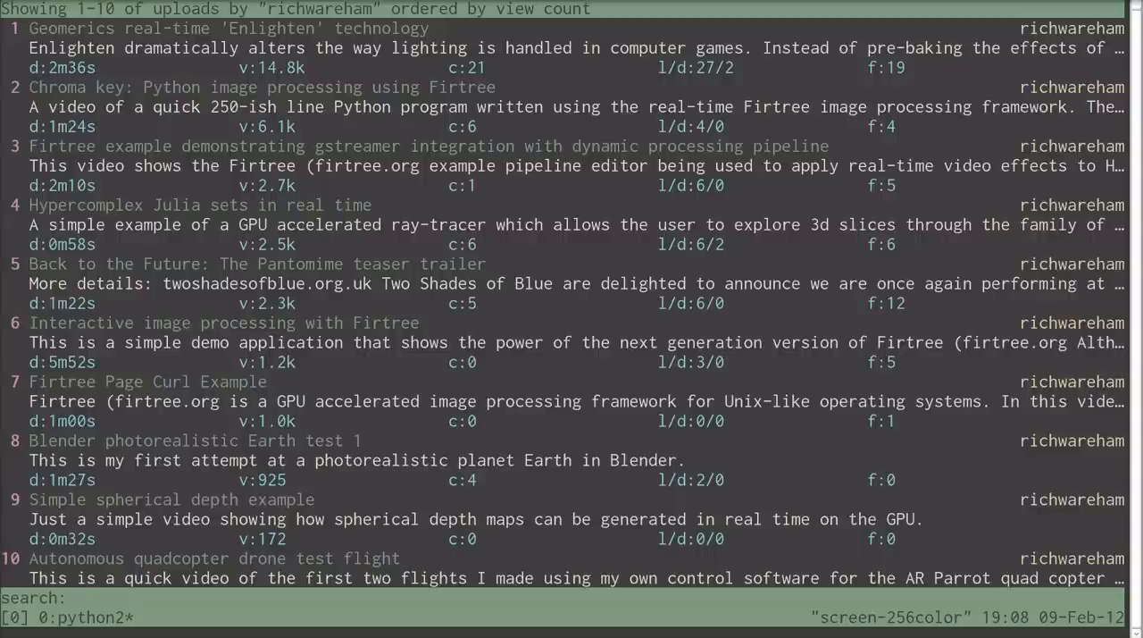
Search for 'funny cats' and bring up the ordering choices for the results.
{"action": "type", "text": "funny"}
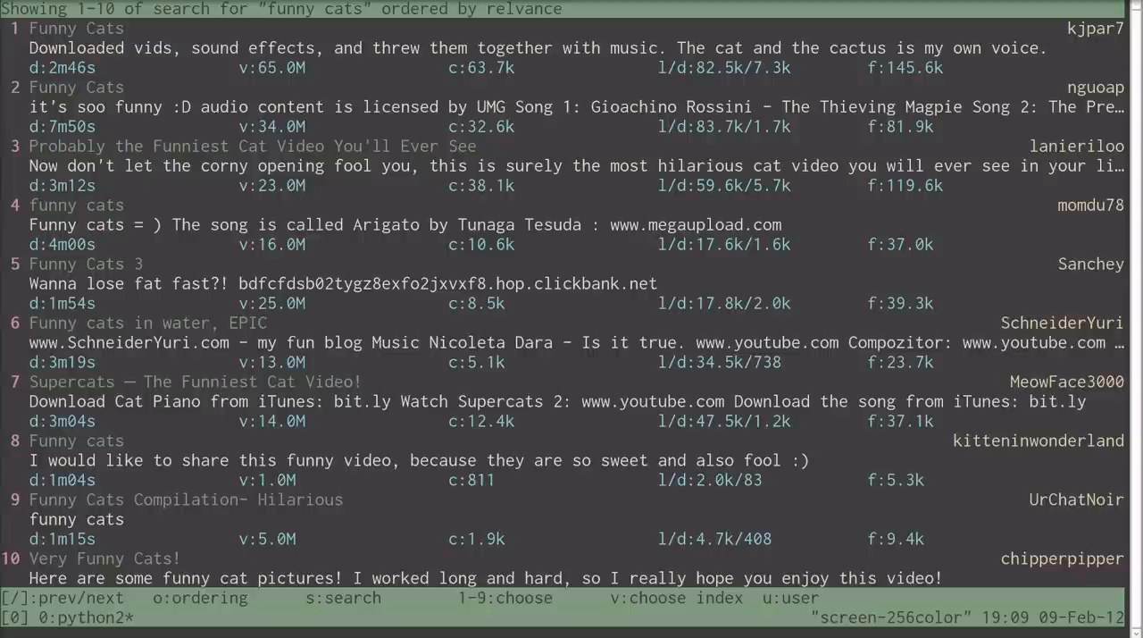
{"action": "key", "text": "o"}
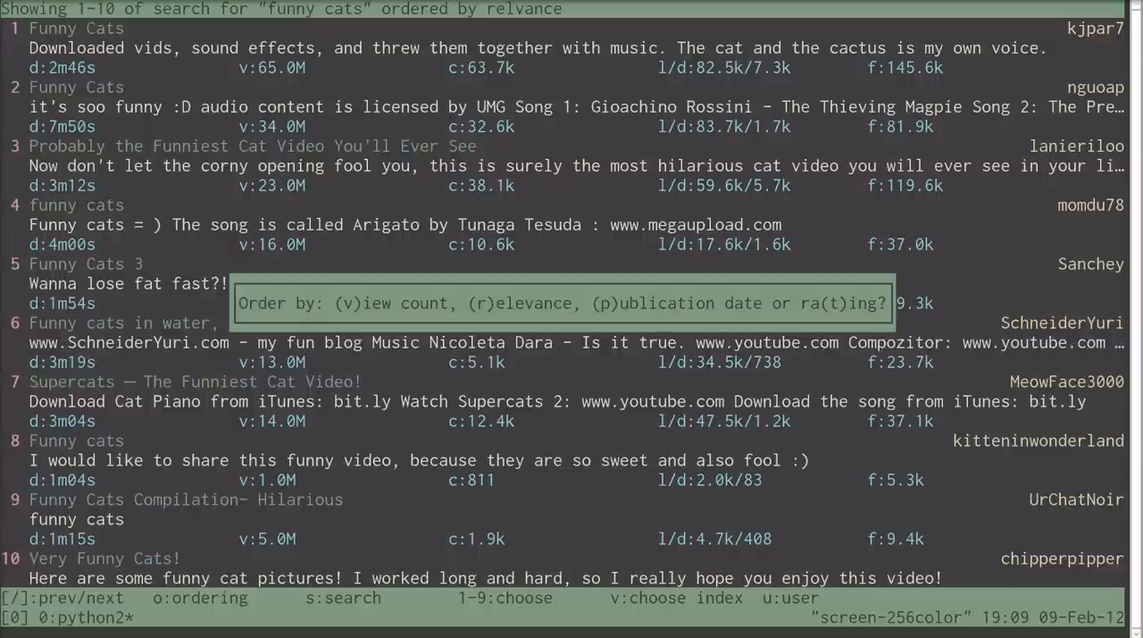
Sort the funny cats results by rating.
{"action": "key", "text": "t"}
{"action": "type", "text": "1"}
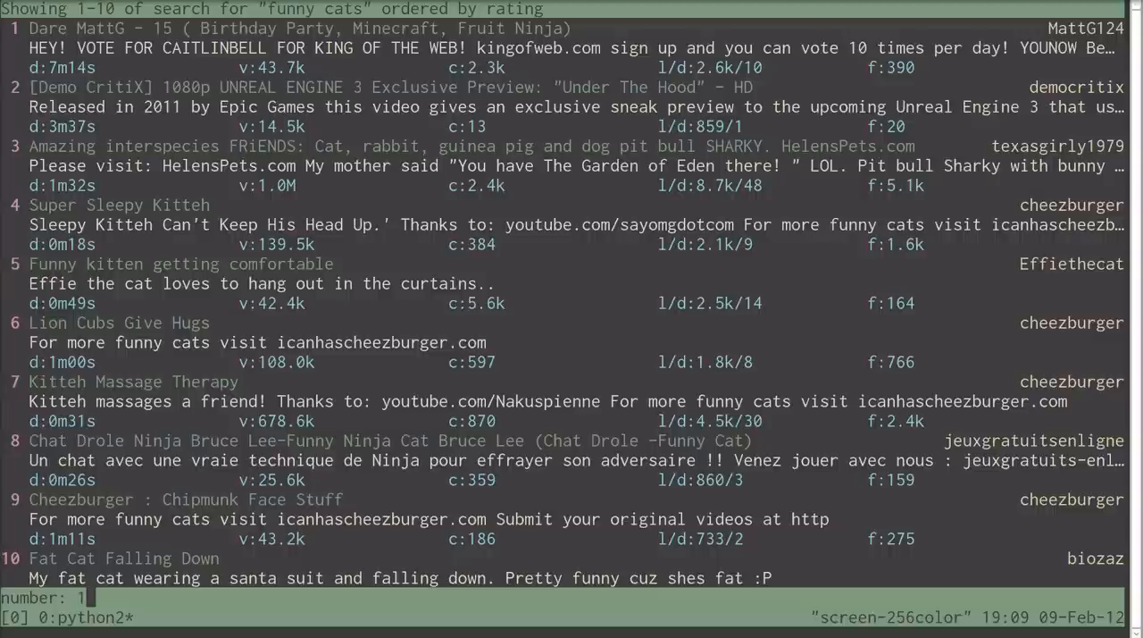
Enter video index 0 and quit yt back to the shell prompt.
{"action": "type", "text": "0"}
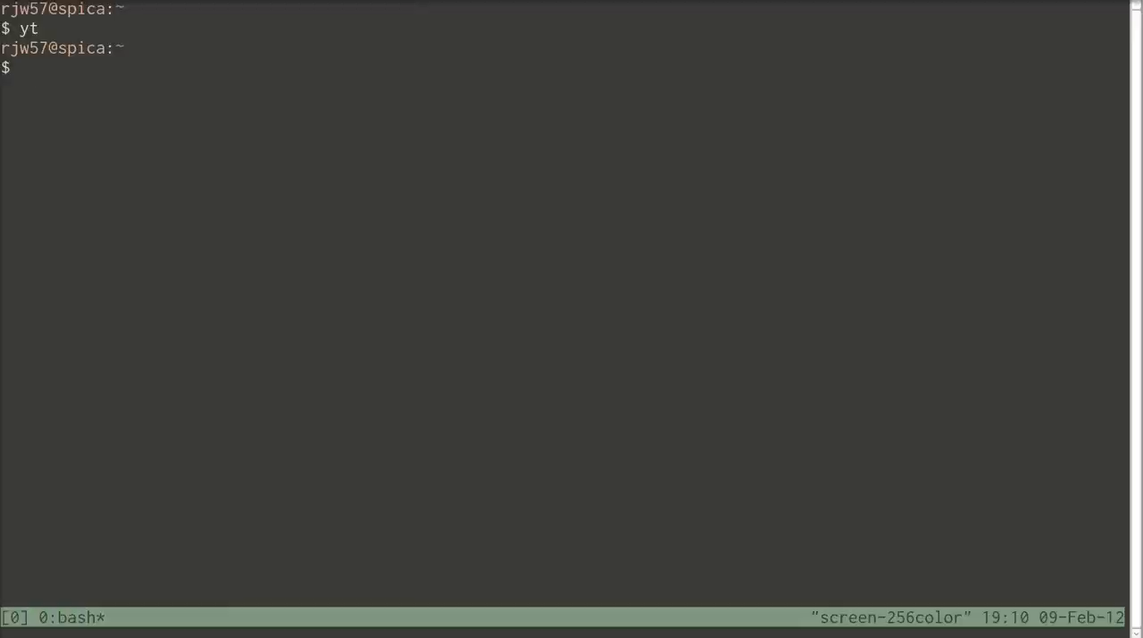
{"action": "type", "text": "elinks http://github.com/rjw57/yt"}
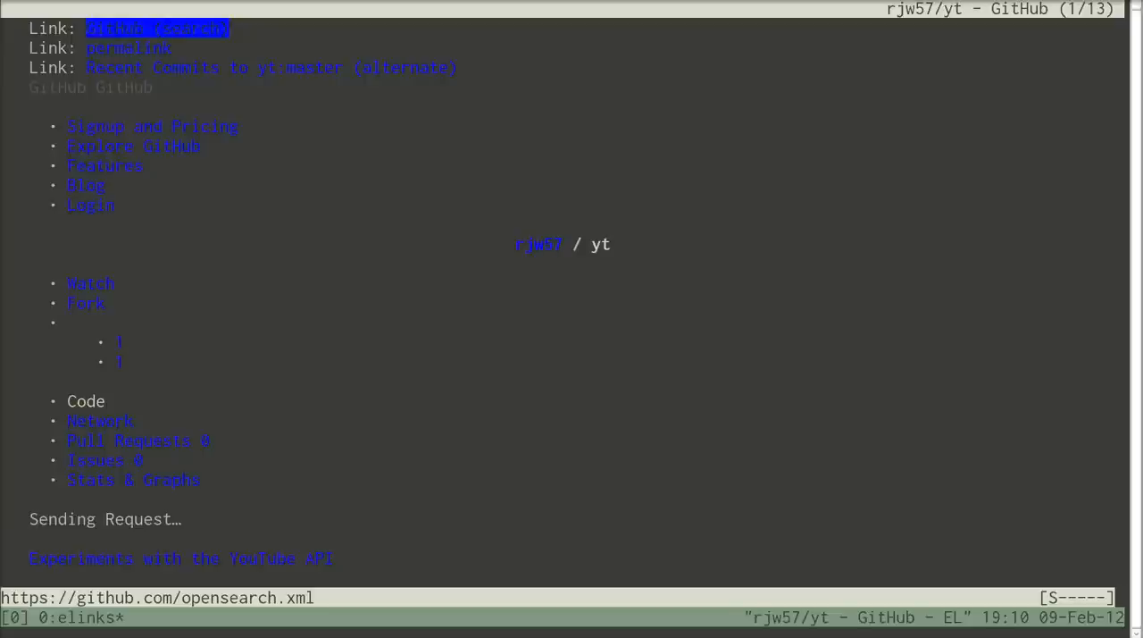
{"action": "key", "text": "g"}
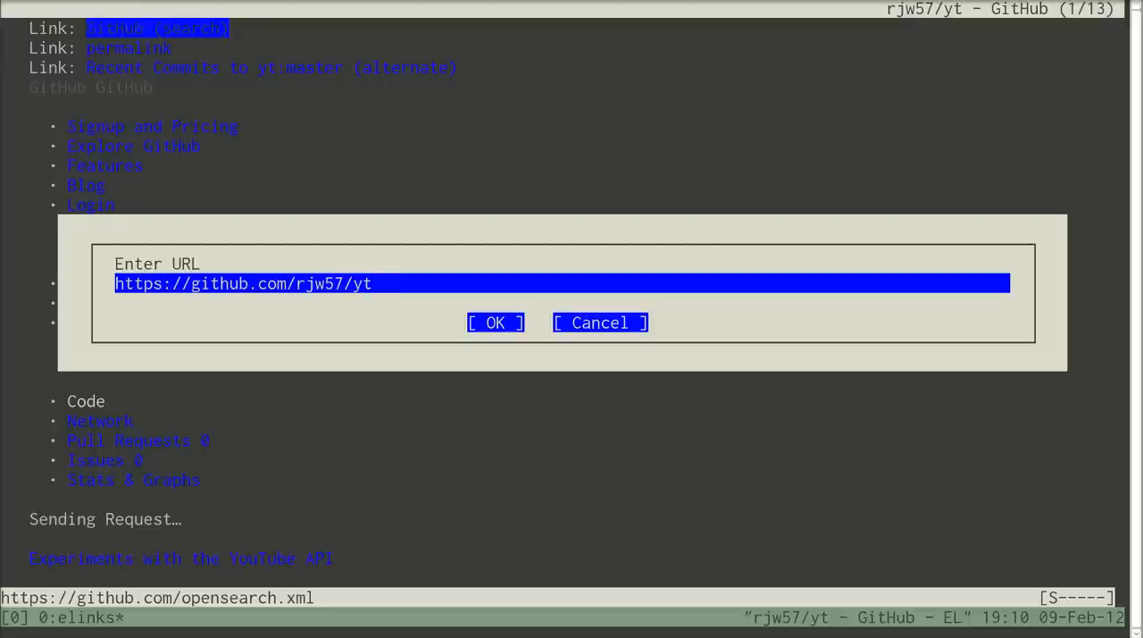
{"action": "left_click", "coordinate": [495, 321]}
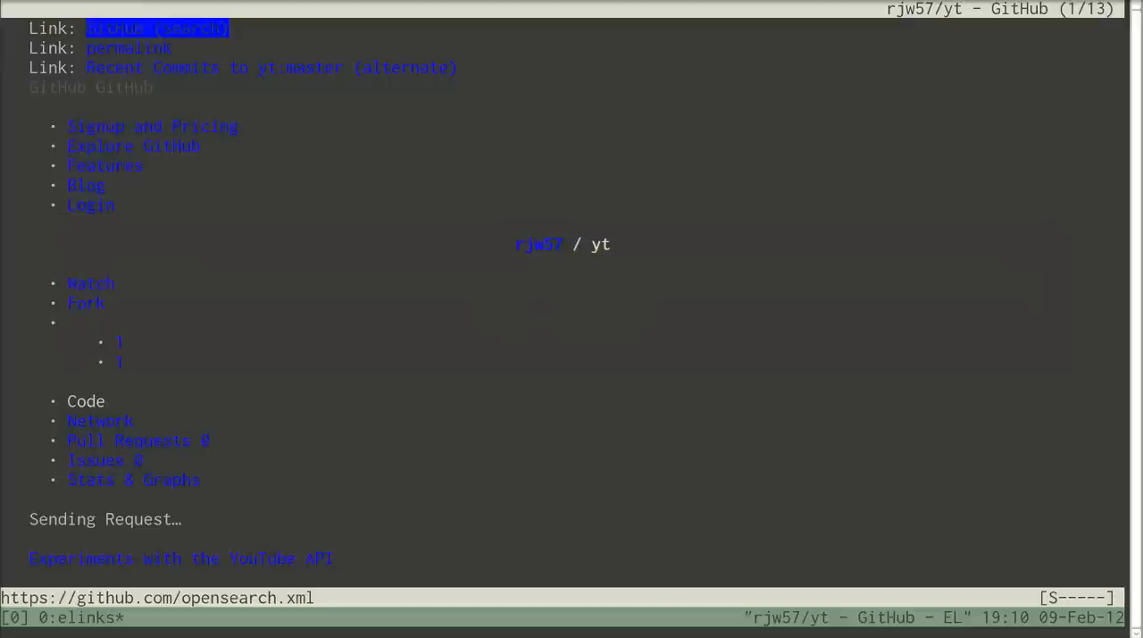